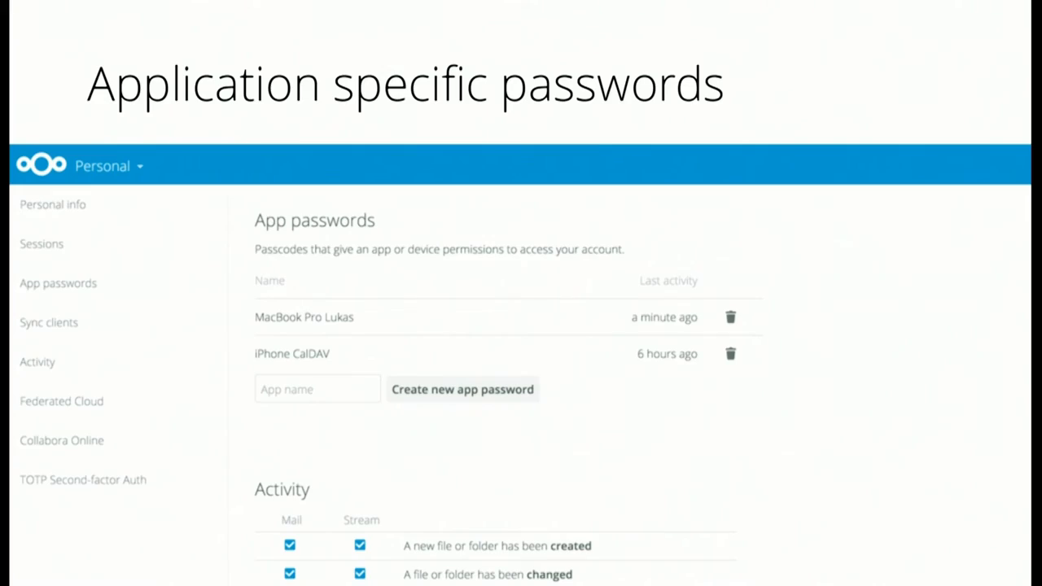
Advance to the 'Kill existing sessions' slide listing logged-in clients with delete icons
left_click(40, 244)
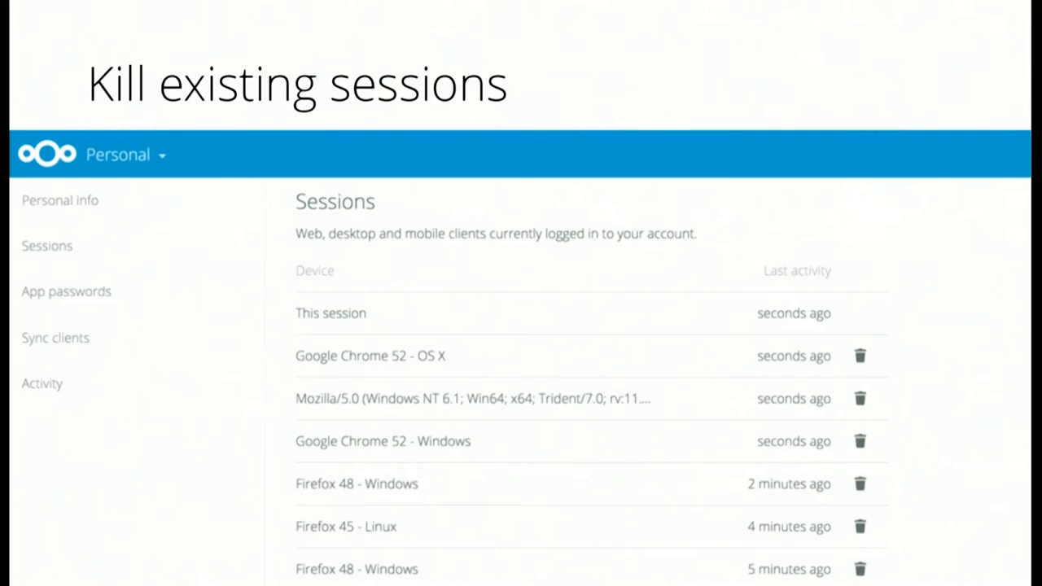